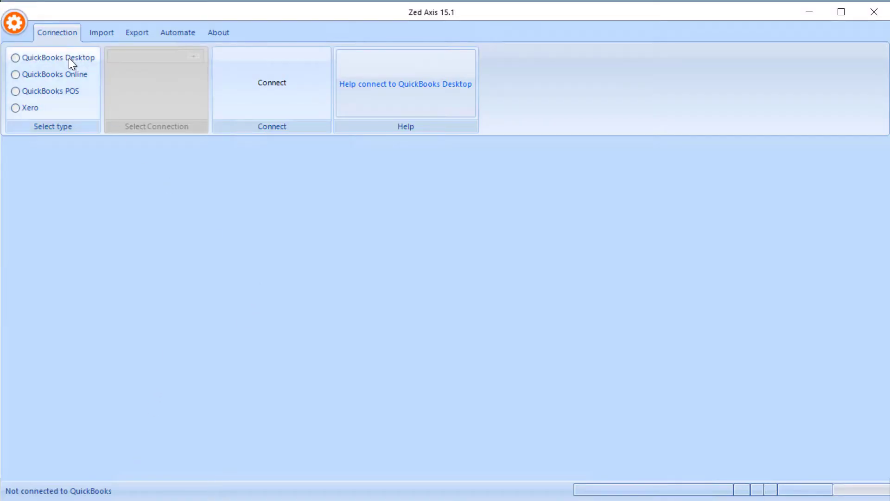
- Connect to the QuickBooks Desktop company file and move to the Import area
left_click(14, 58)
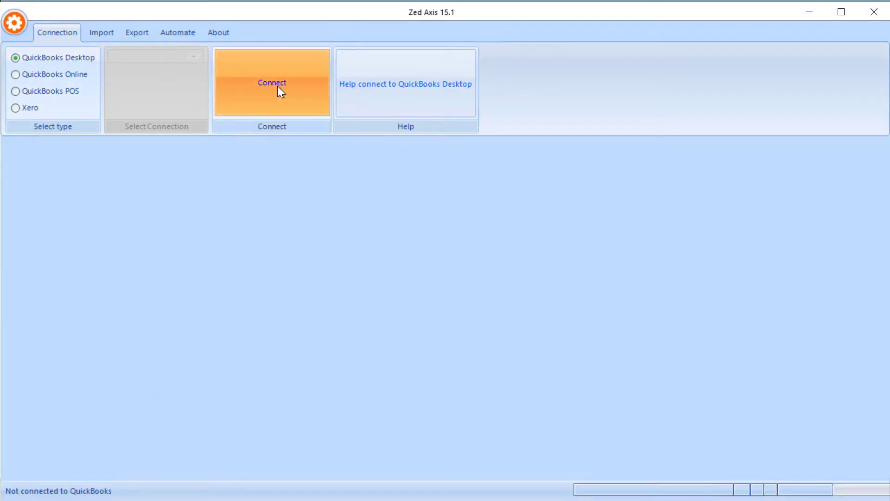
left_click(272, 83)
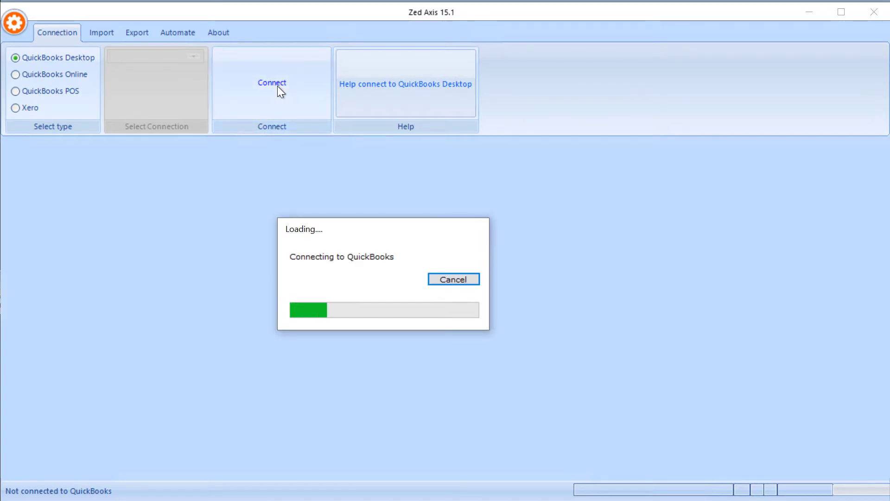
left_click(101, 32)
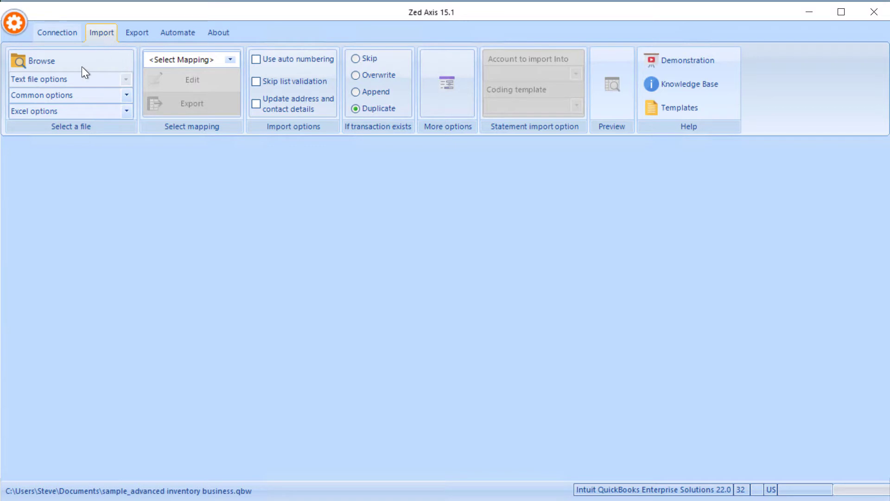
- Browse to and load CreditCardStatement_Visa.xls into the import grid
left_click(42, 62)
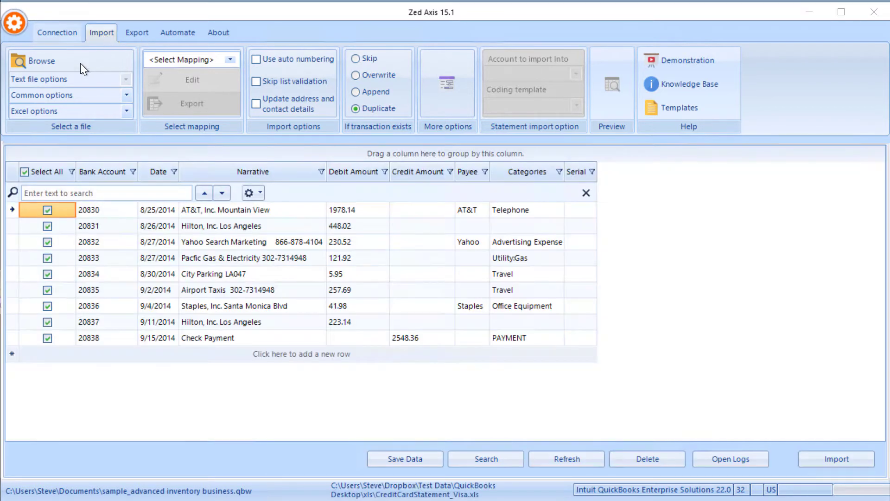
left_click(42, 61)
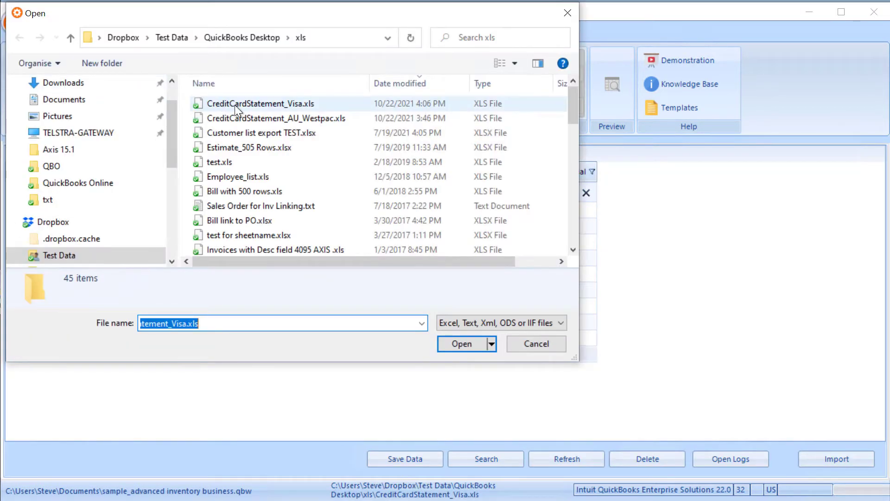
mouse_move(238, 105)
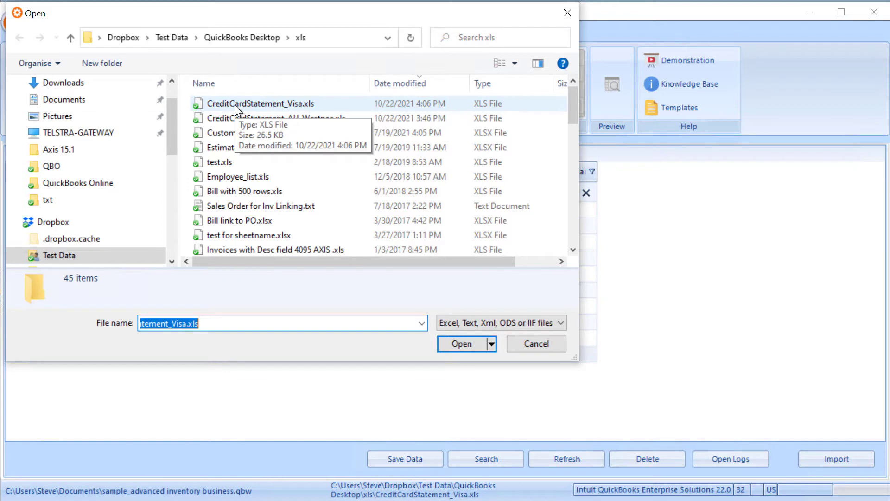
left_click(264, 103)
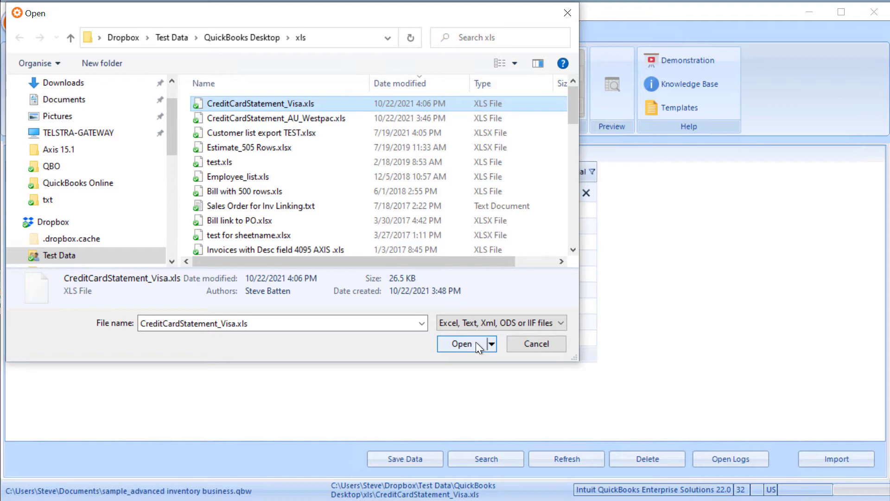
left_click(461, 344)
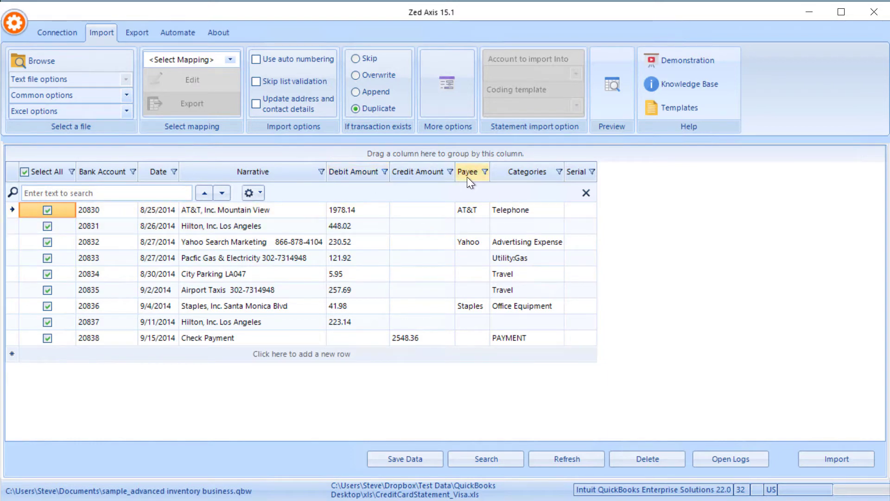
mouse_move(525, 180)
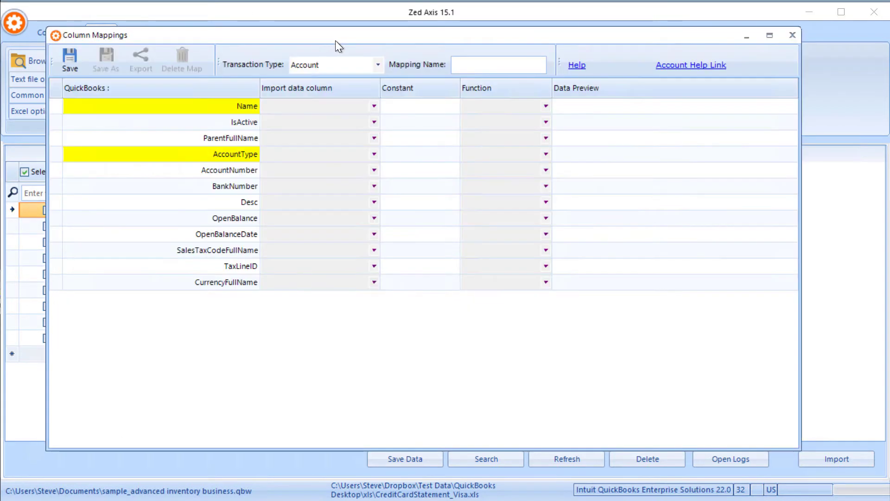
- Set the mapping's Transaction Type to CreditCardCharge
left_click(375, 65)
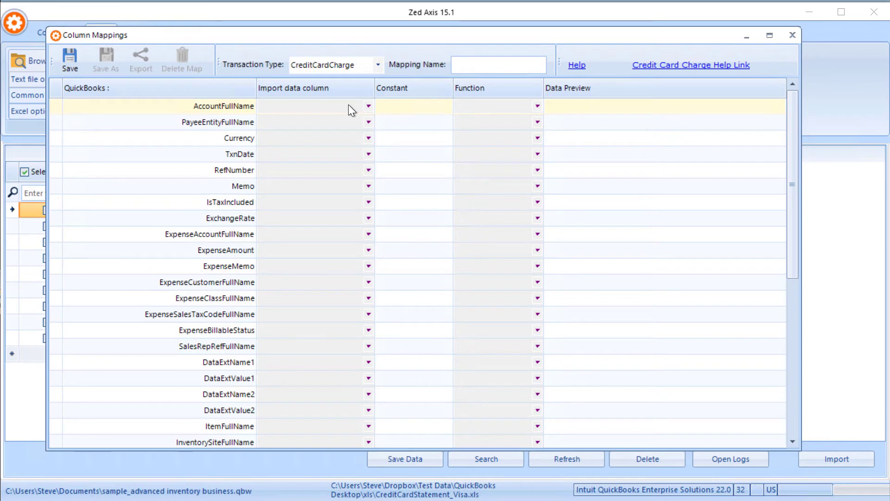
mouse_move(358, 115)
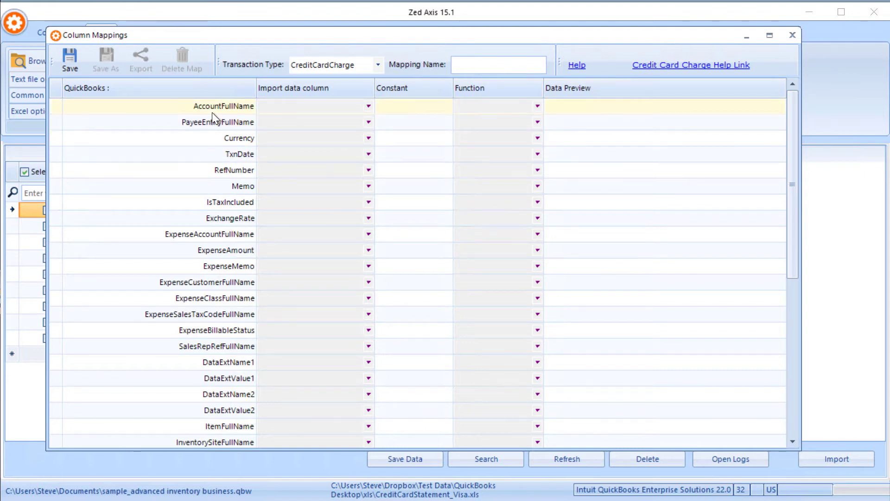
mouse_move(390, 115)
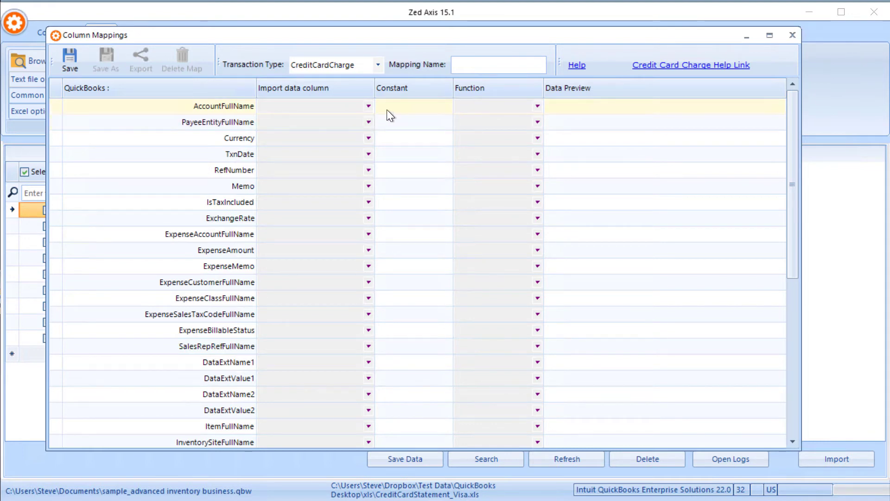
- Set AccountFullName to the constant 'My Credit Card' and map Payee to PayeeEntityFullName
left_click(414, 106)
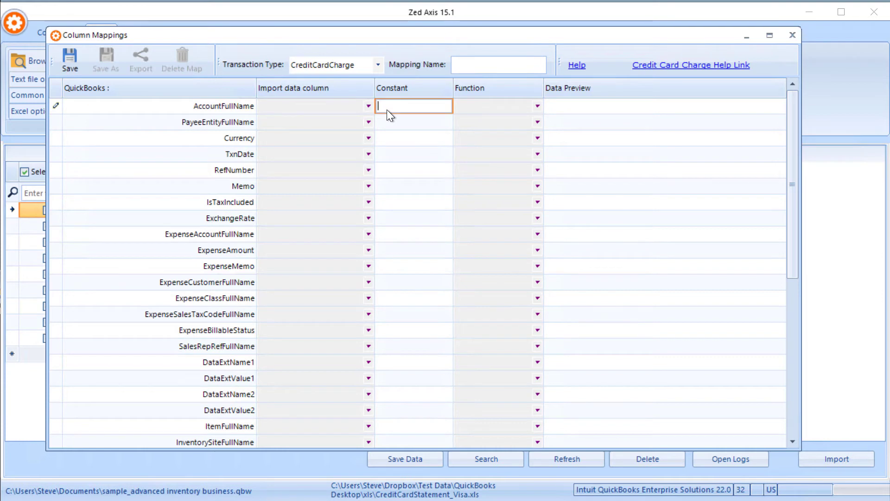
type("My Cre")
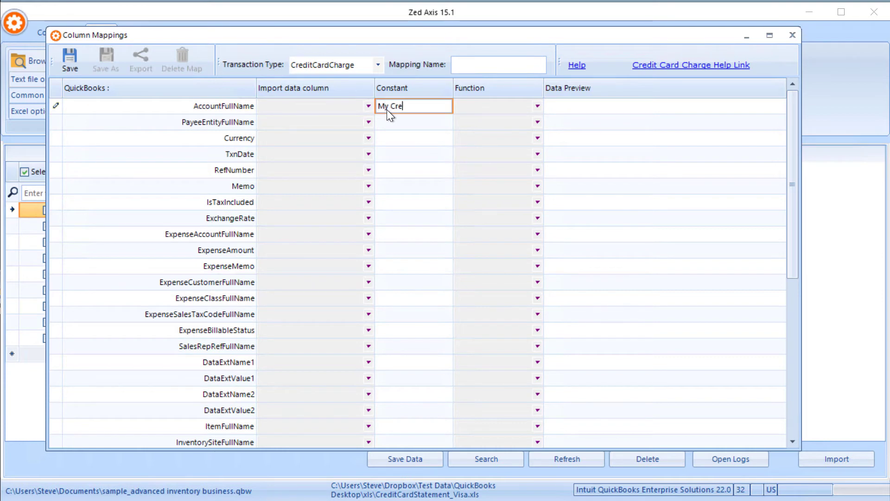
type("dit Card")
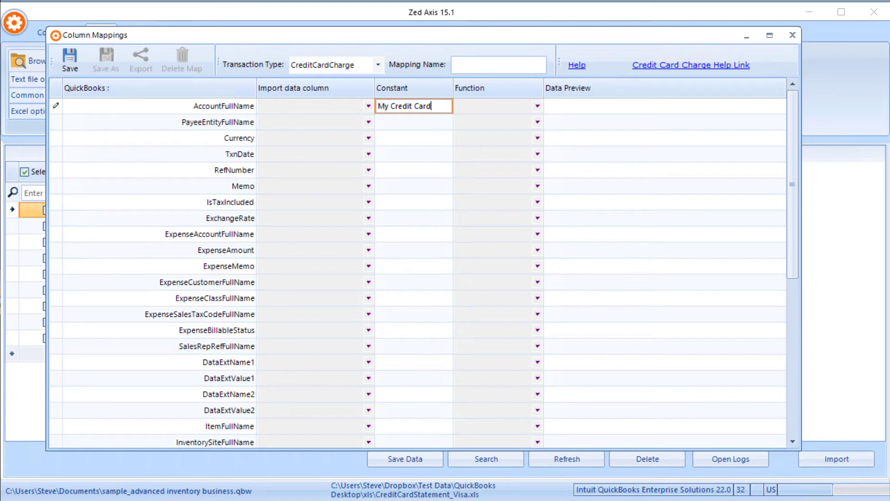
left_click(367, 123)
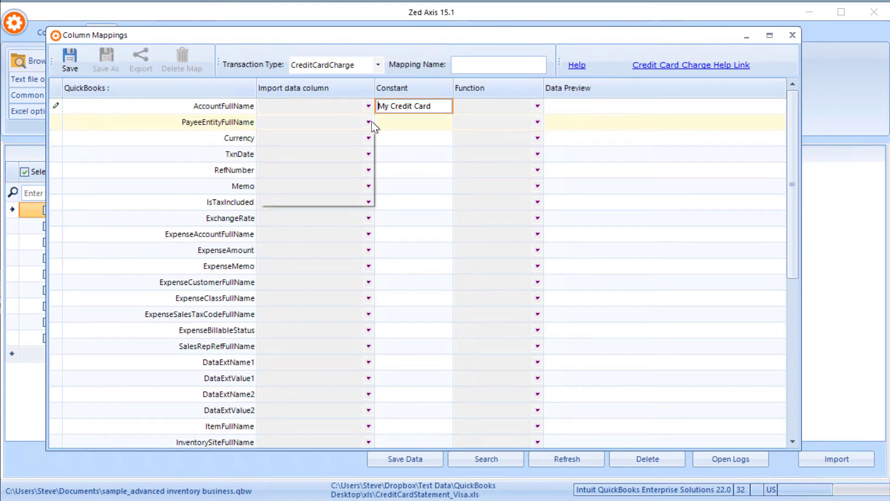
left_click(367, 123)
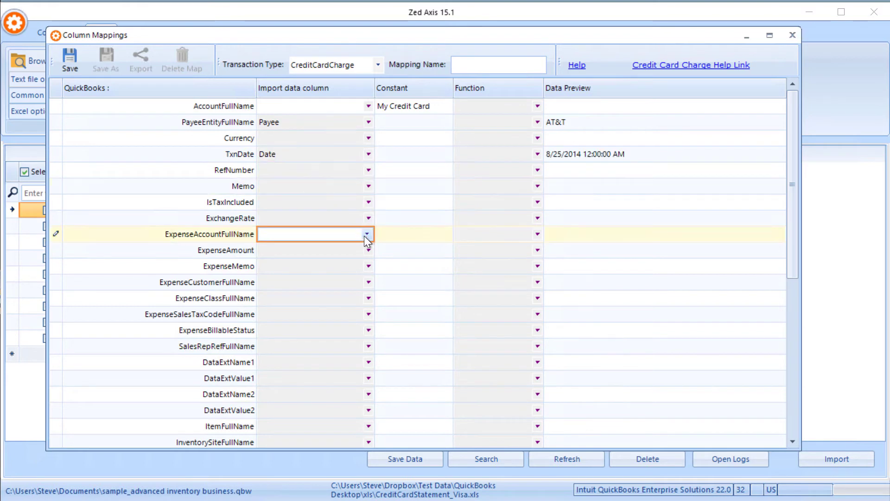
- Map expense account to Categories, amount to Debit Amount and memo to Narrative
left_click(367, 234)
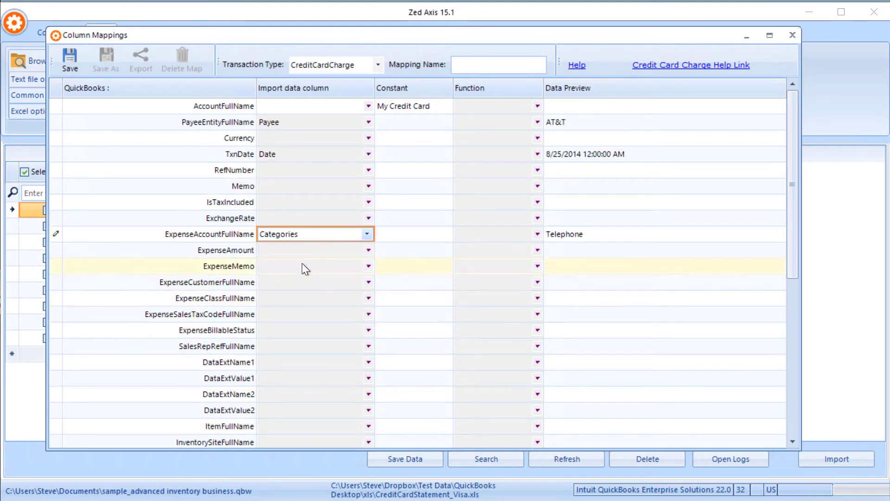
left_click(367, 250)
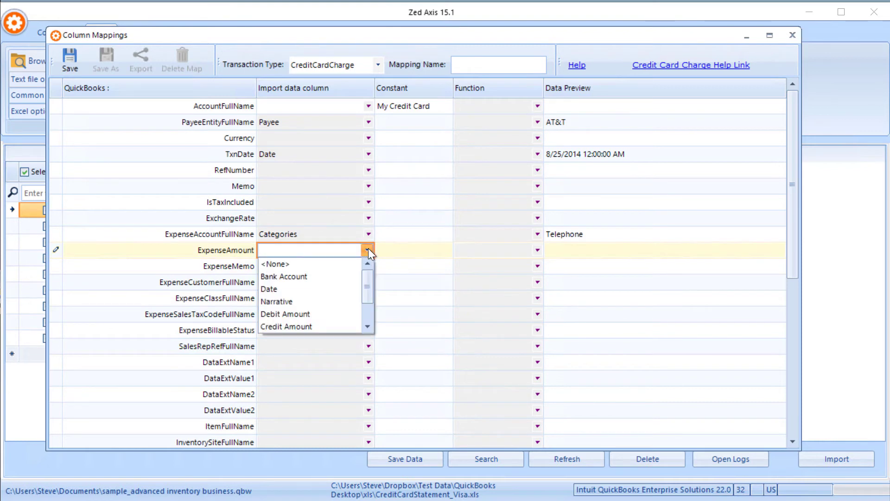
left_click(286, 314)
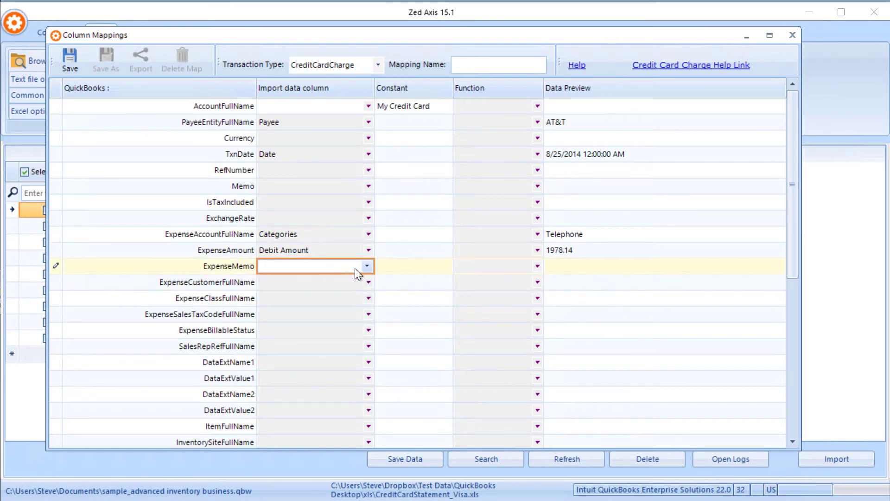
left_click(367, 266)
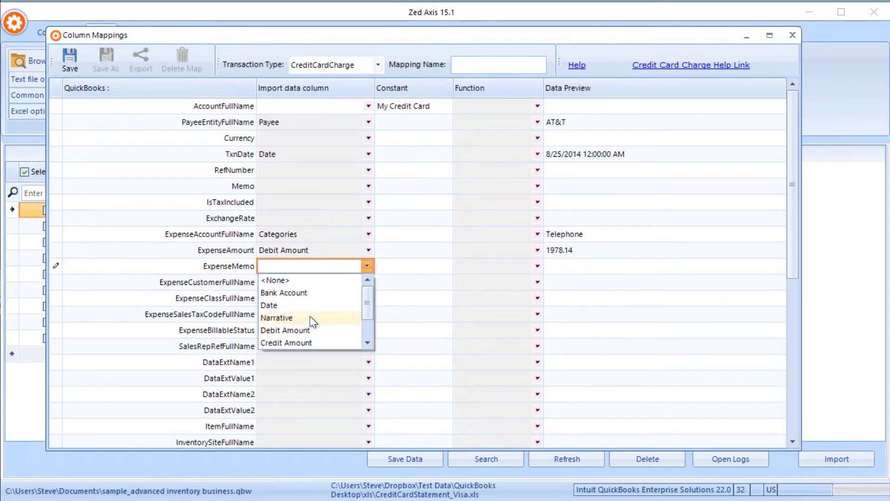
left_click(276, 318)
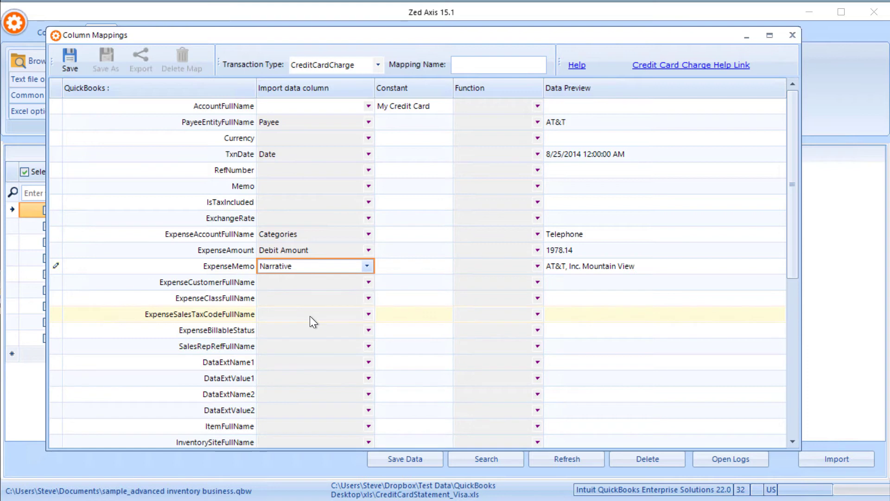
mouse_move(226, 291)
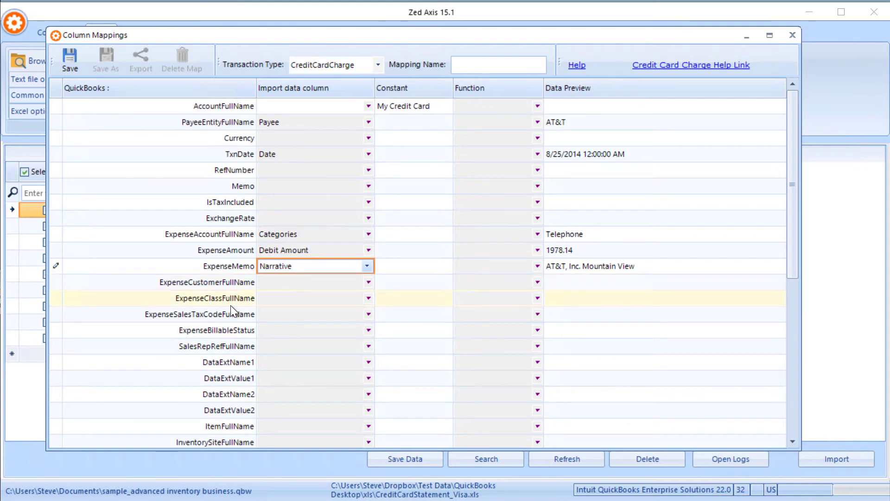
mouse_move(238, 323)
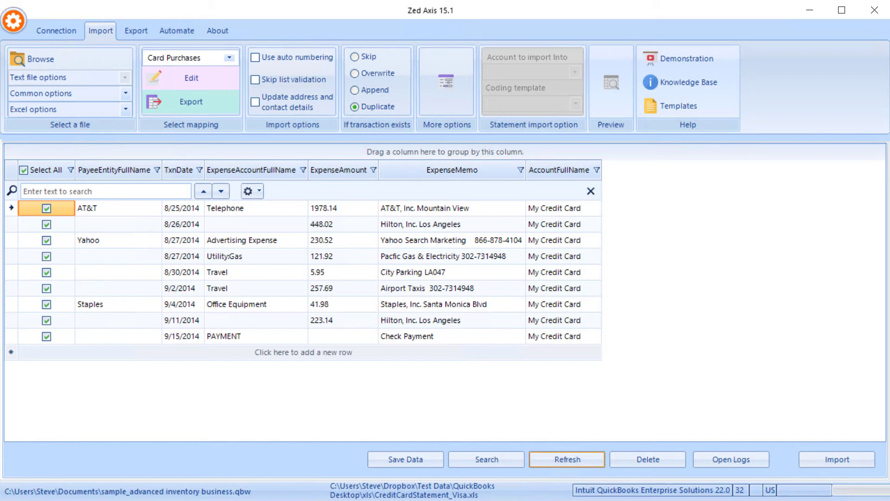
mouse_move(394, 117)
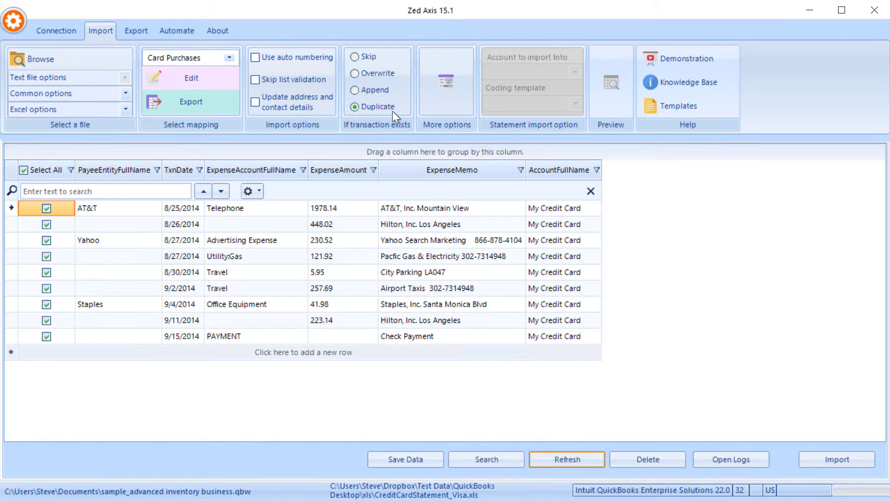
- Enter 'Hilton Inc' and other missing payees, then uncheck the 9/15/2014 payment row
left_click(119, 224)
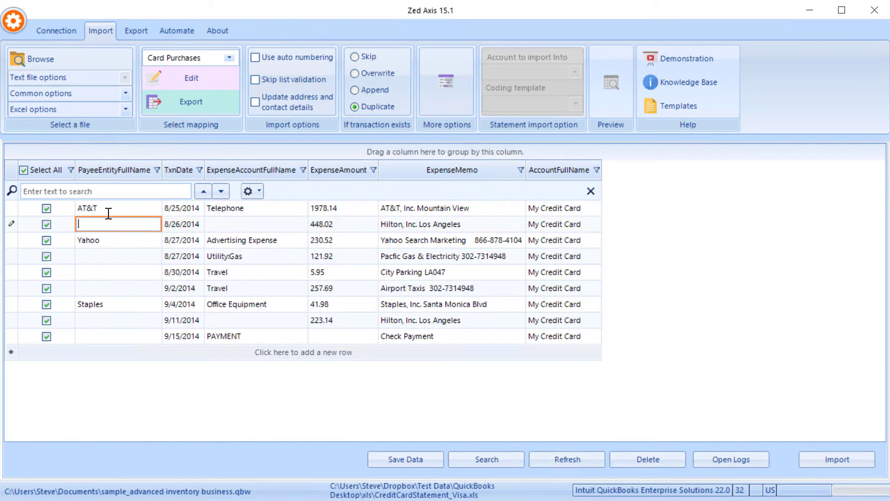
type("Hilton")
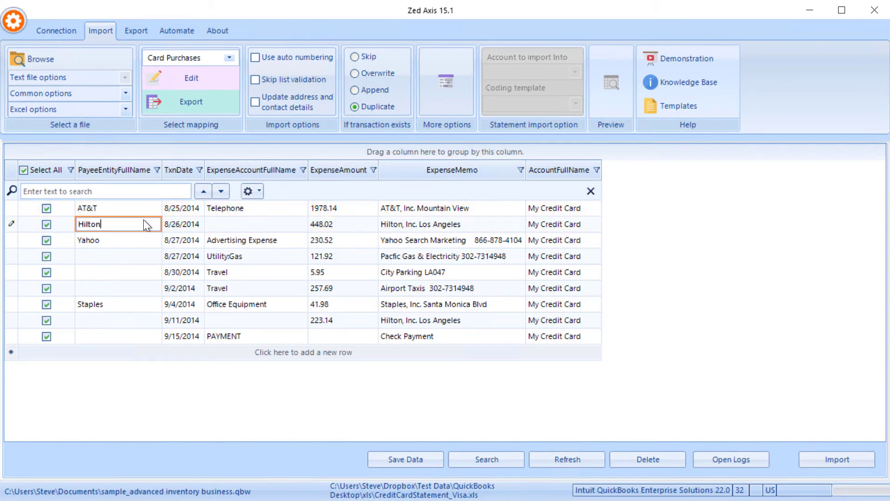
type("Inc")
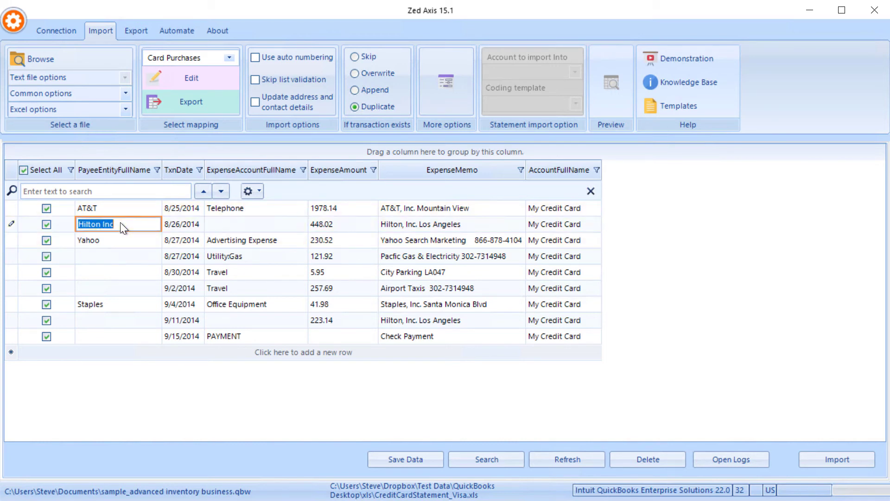
left_click(117, 320)
type("Hilton Inc")
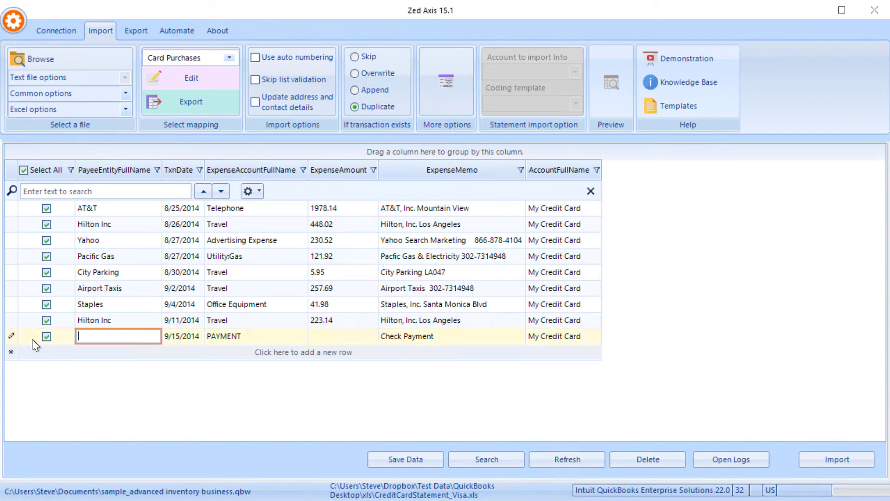
left_click(47, 336)
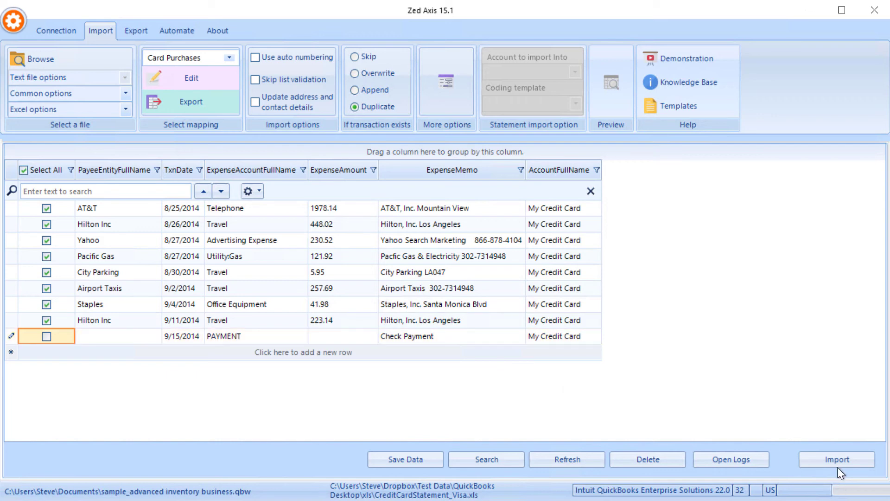
- Import the eight checked charges into QuickBooks, 8 records added with no errors
left_click(836, 459)
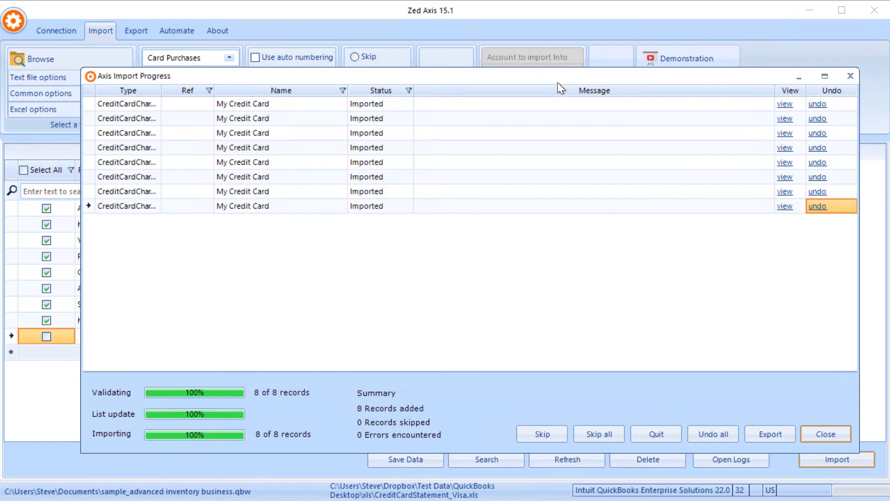
mouse_move(768, 434)
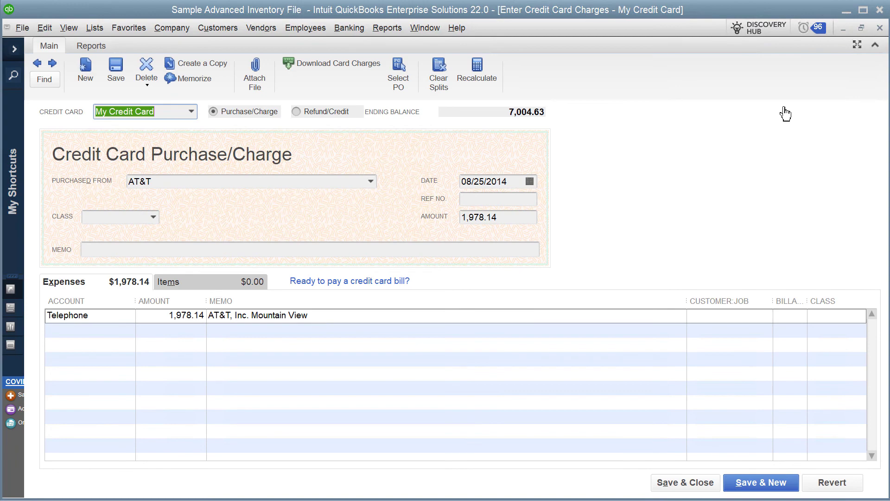
mouse_move(881, 29)
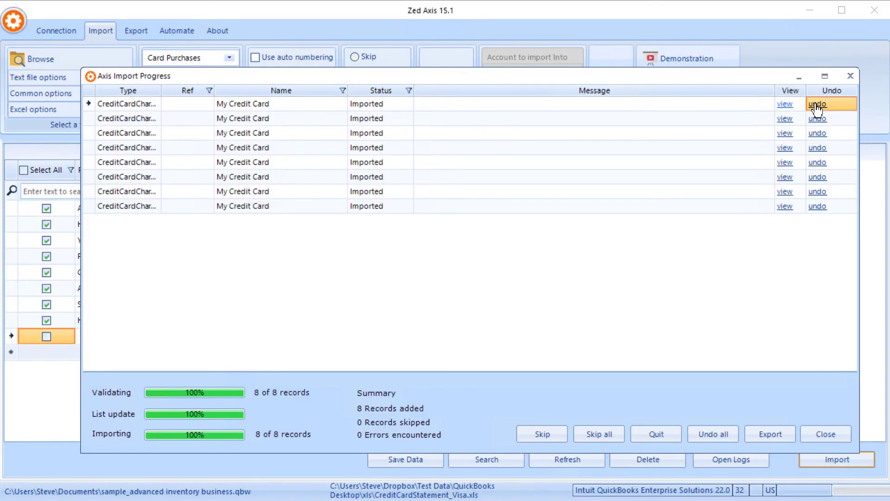
- Undo the first imported charge from QuickBooks and acknowledge the deletion summary
left_click(818, 103)
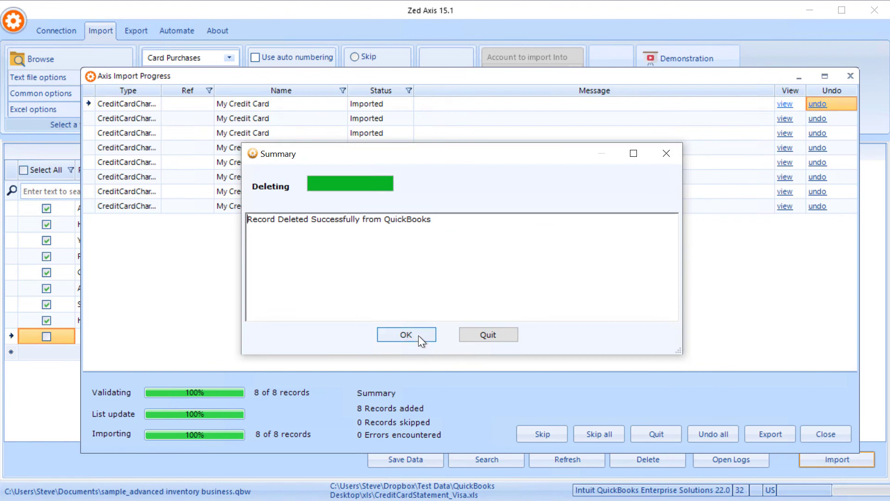
left_click(406, 334)
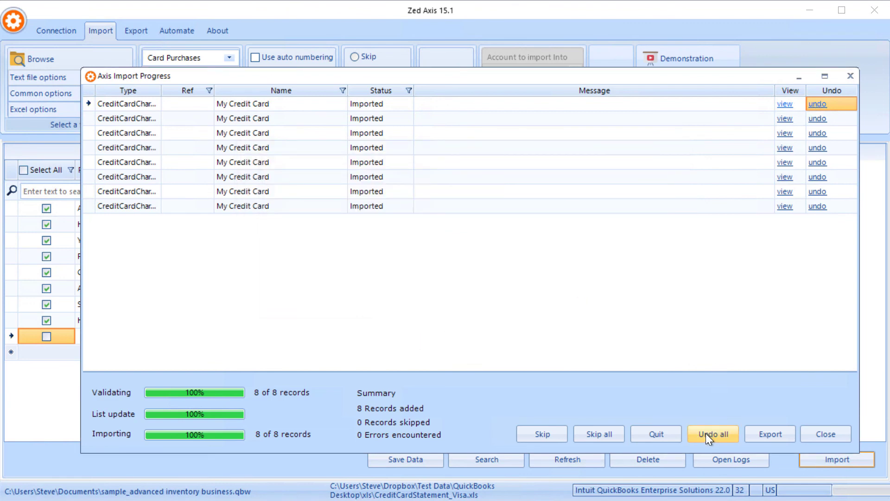